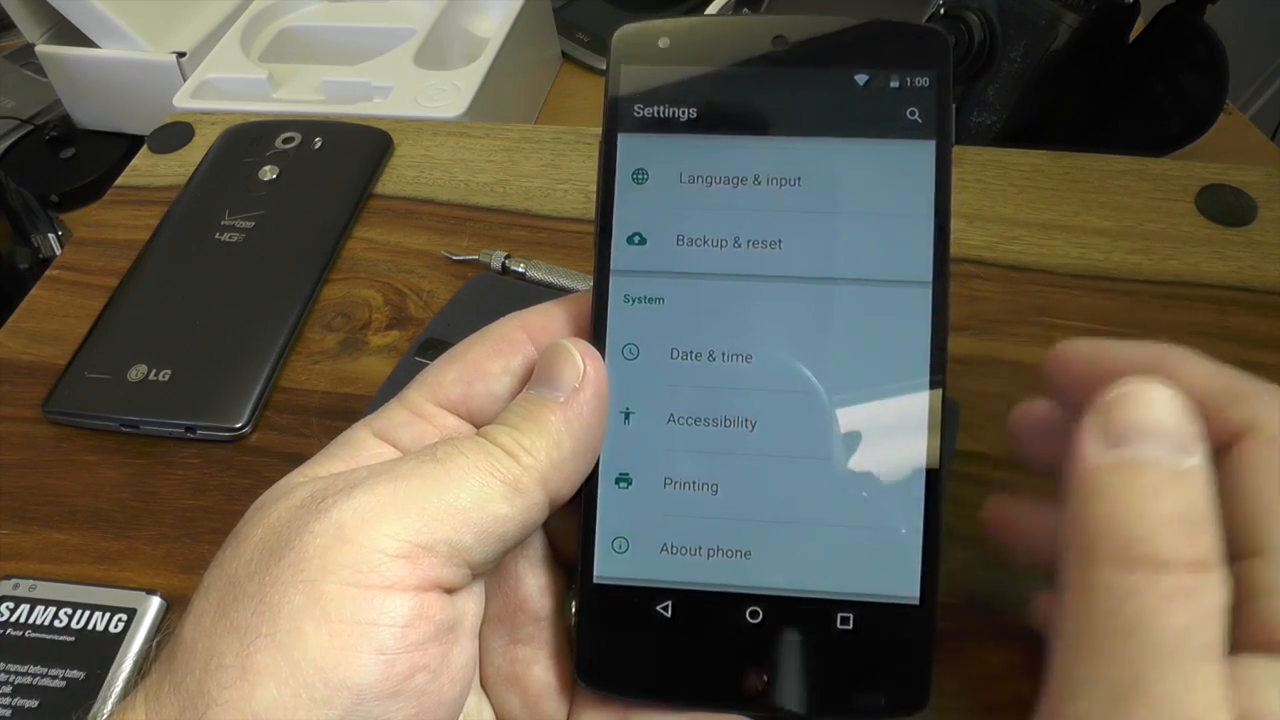
# Open About phone and tap Build number repeatedly until 'You are now a developer!' appears.
pyautogui.click(705, 551)
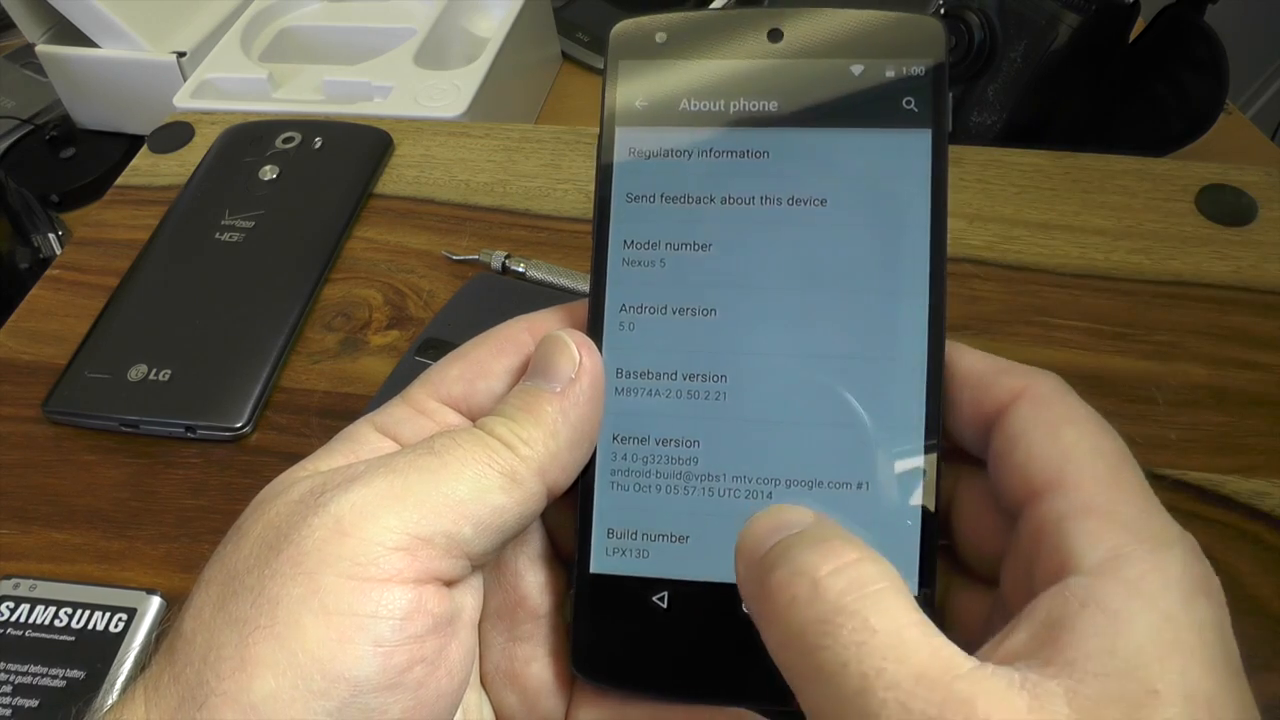
pyautogui.click(647, 547)
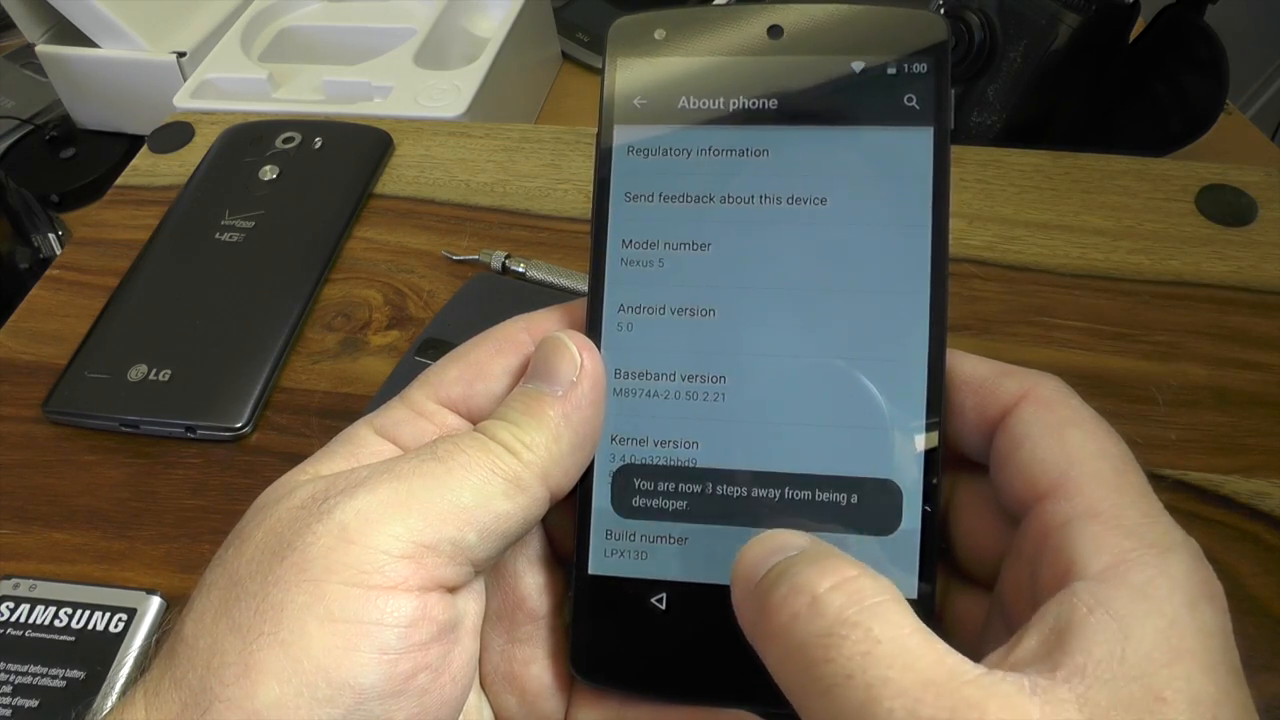
pyautogui.click(645, 548)
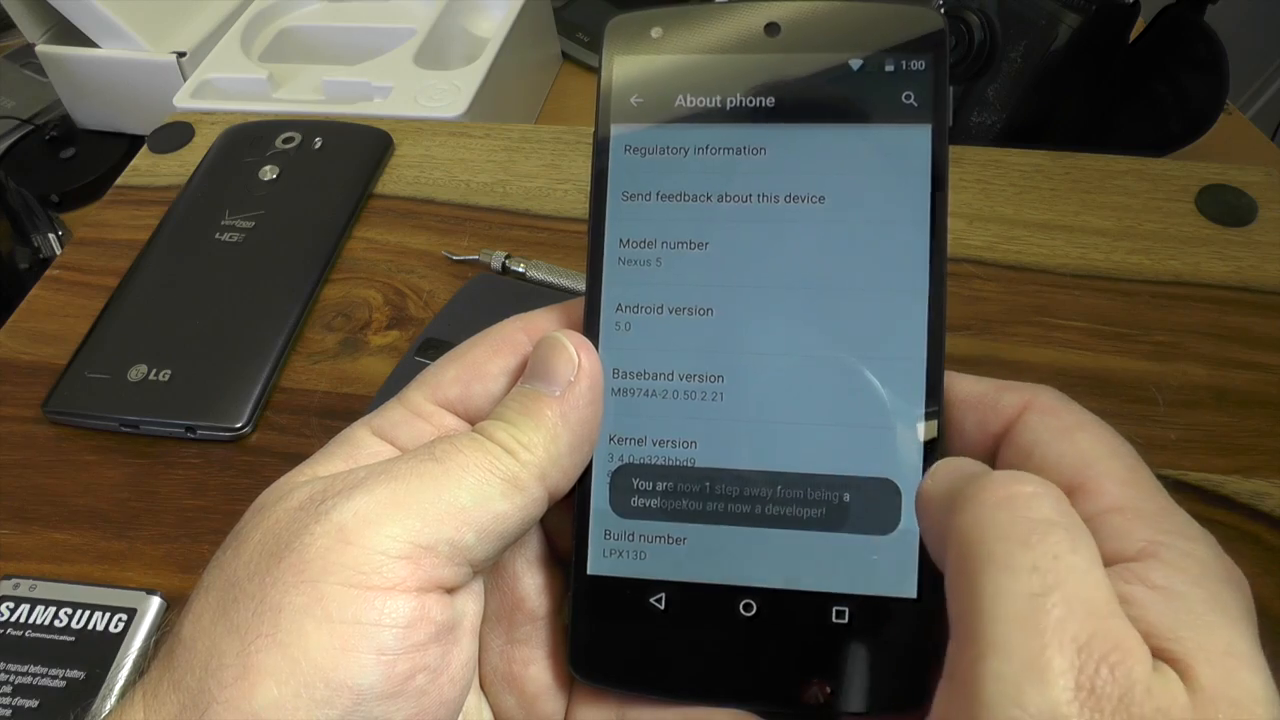
pyautogui.scroll(-3)
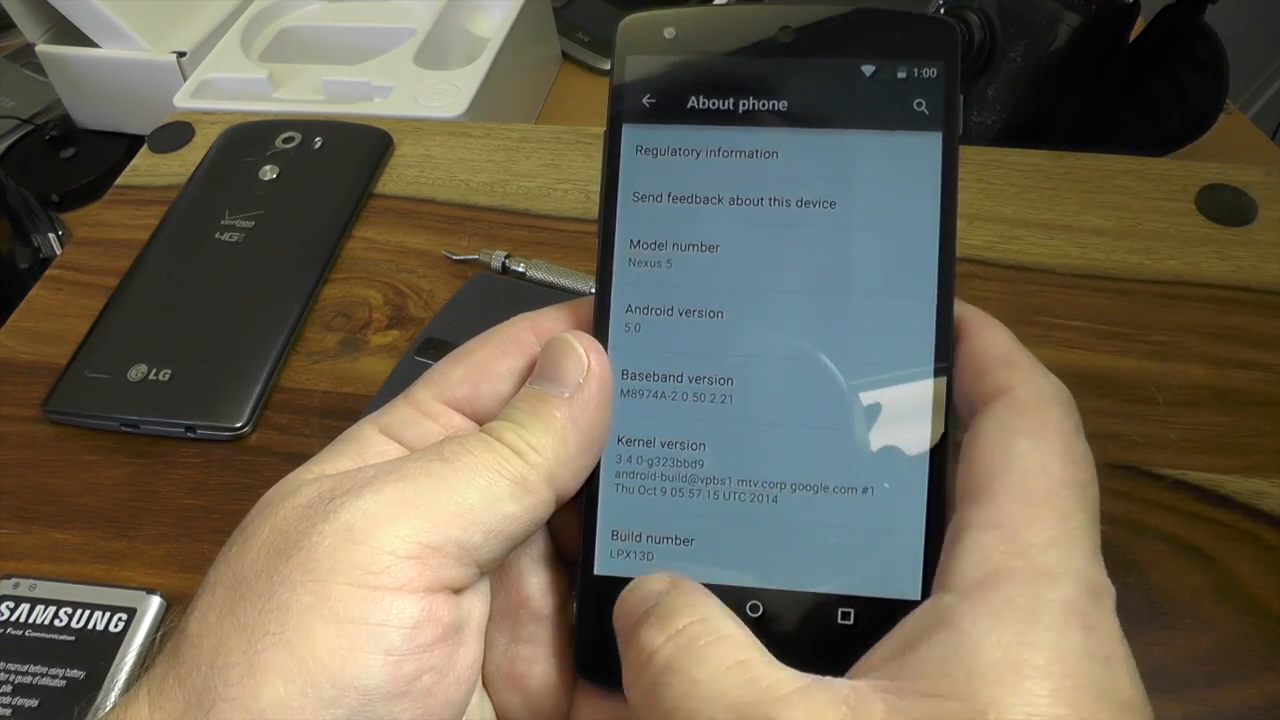
# Return to Settings, open Developer options and accept the 'Allow development settings?' warning.
pyautogui.click(648, 103)
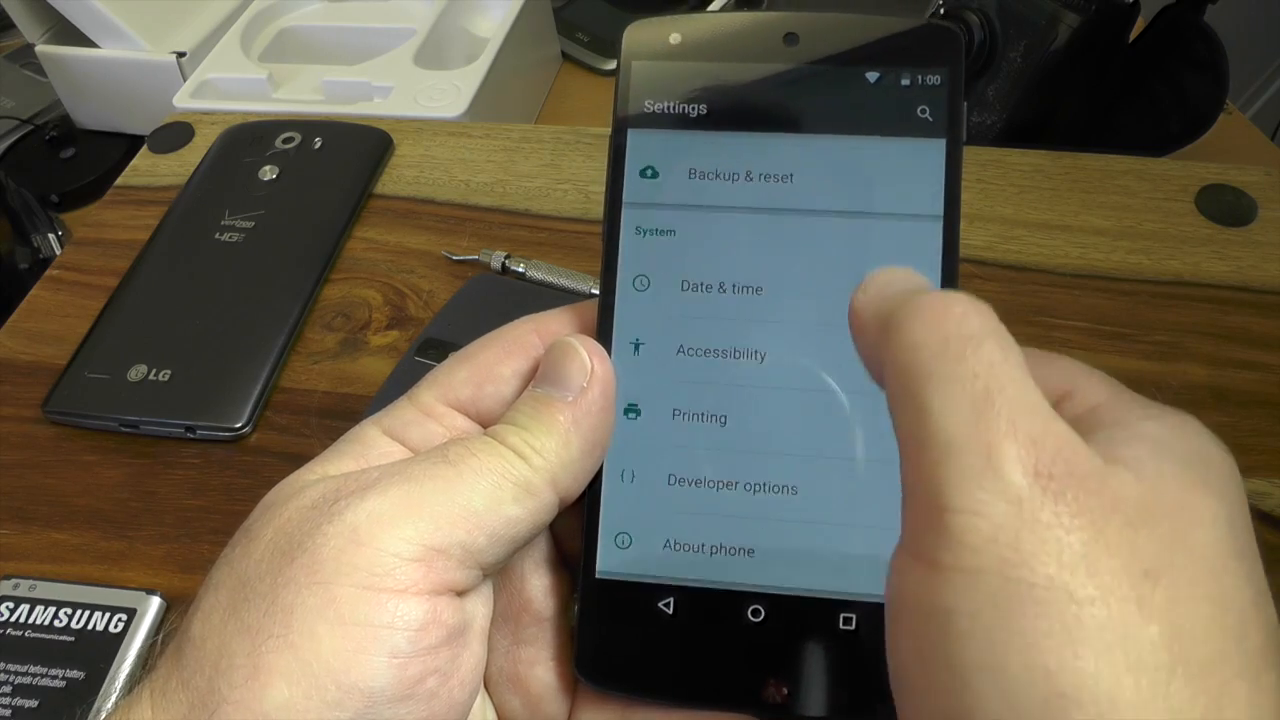
pyautogui.click(732, 488)
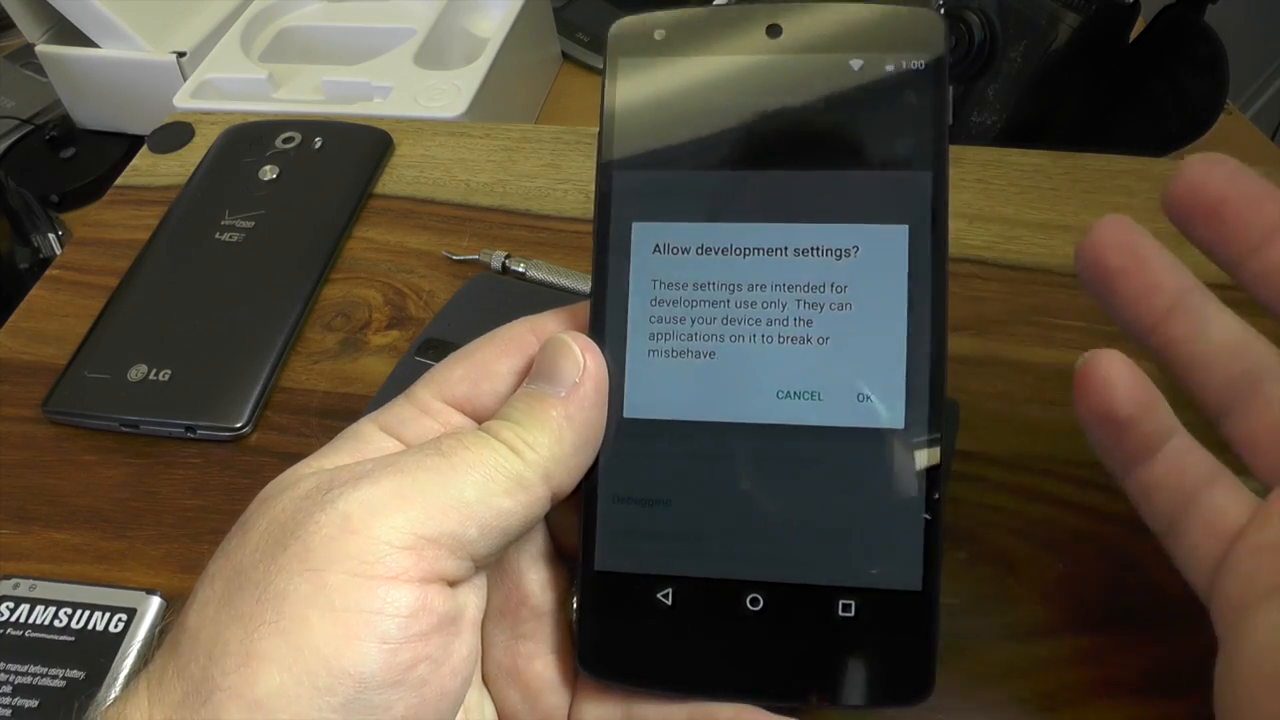
pyautogui.click(868, 395)
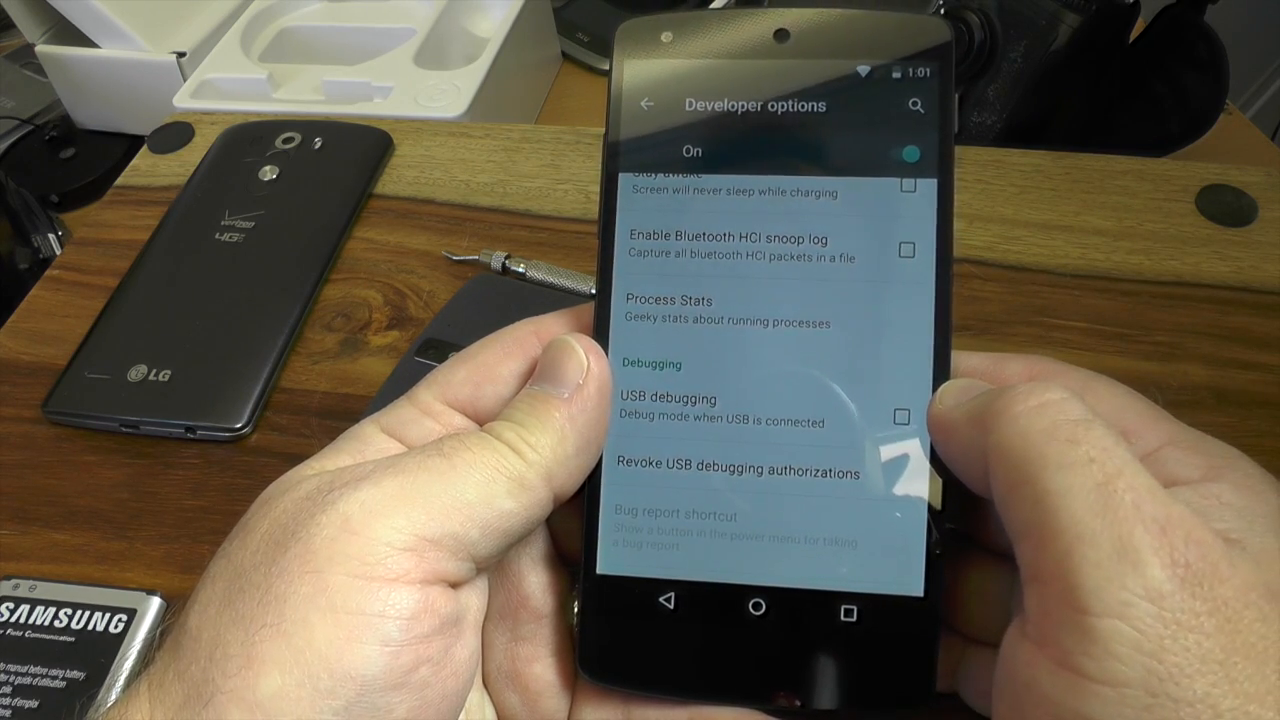
# Enable USB debugging with its warning accepted, then scroll down toward the Input section.
pyautogui.click(901, 417)
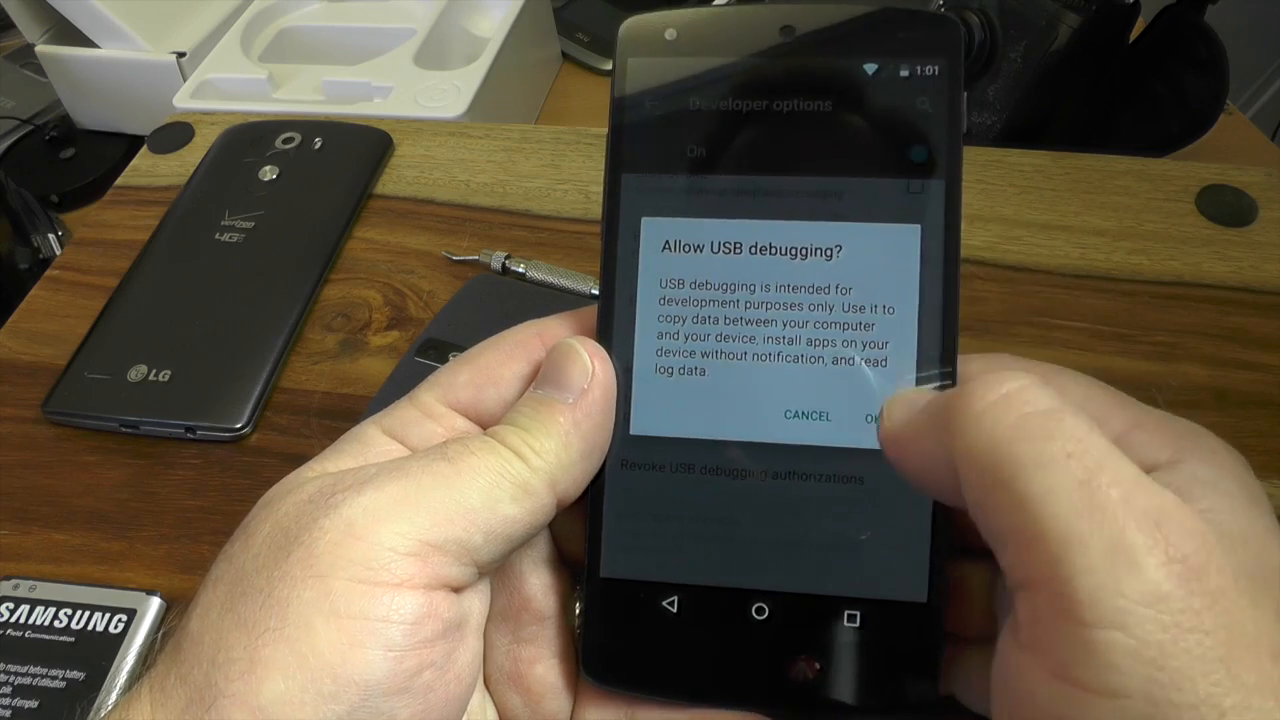
pyautogui.click(878, 416)
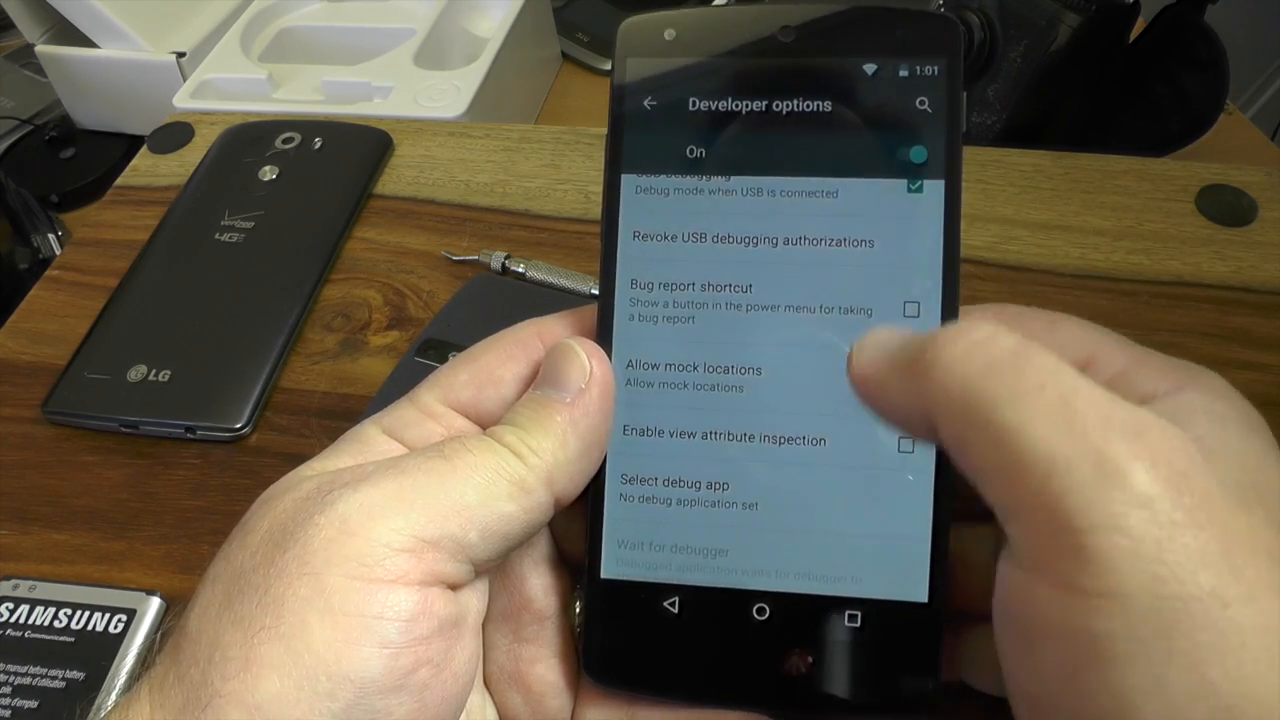
pyautogui.scroll(-3)
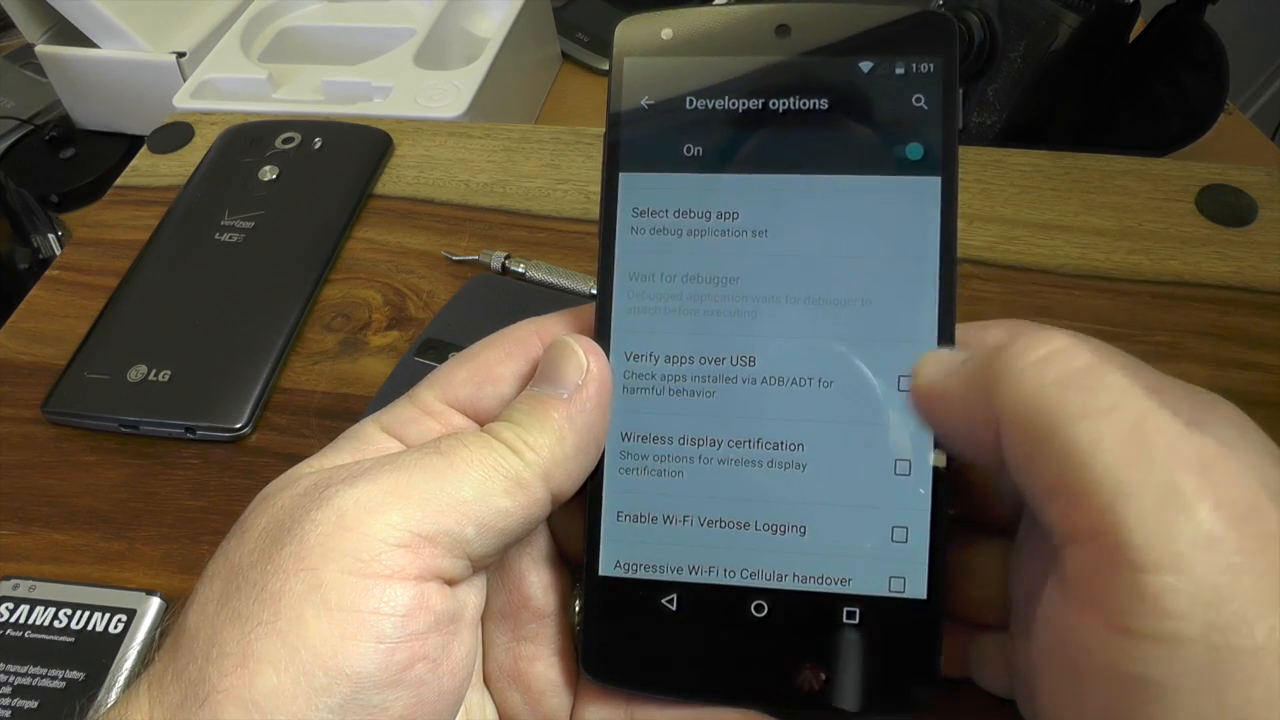
pyautogui.scroll(-3)
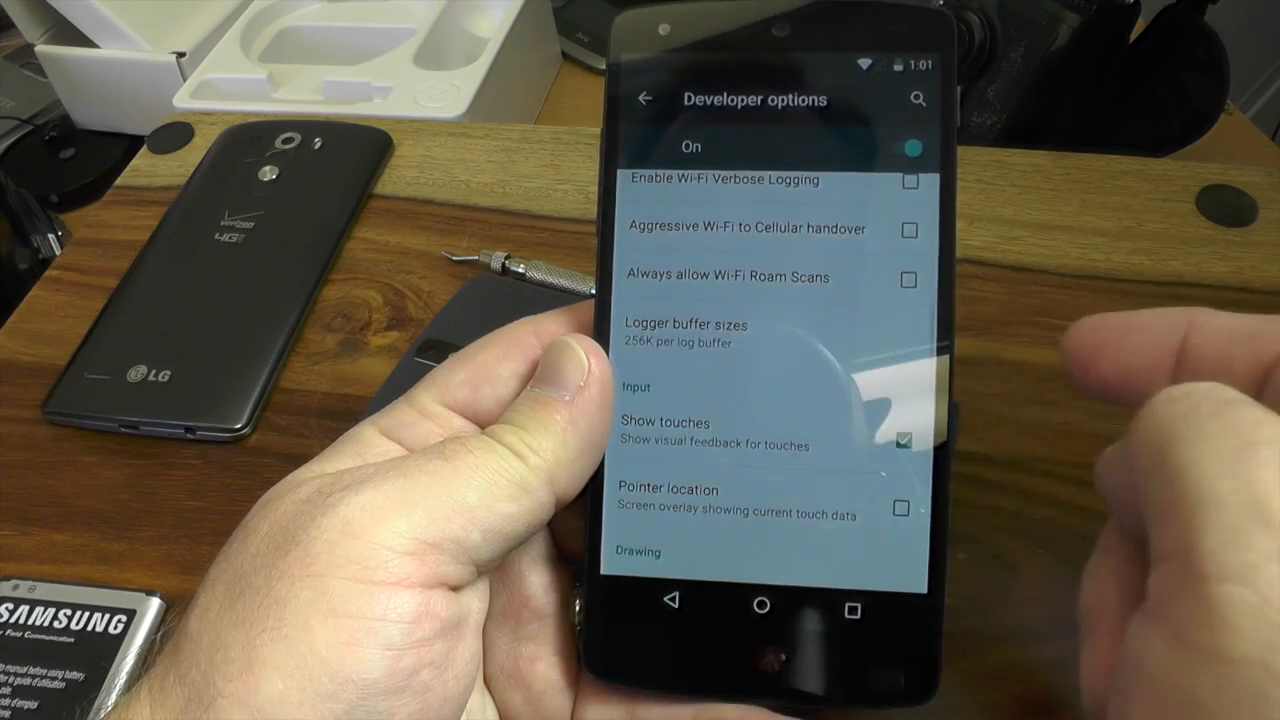
# Scroll through Developer options and go back to the main Settings list.
pyautogui.scroll(-3)
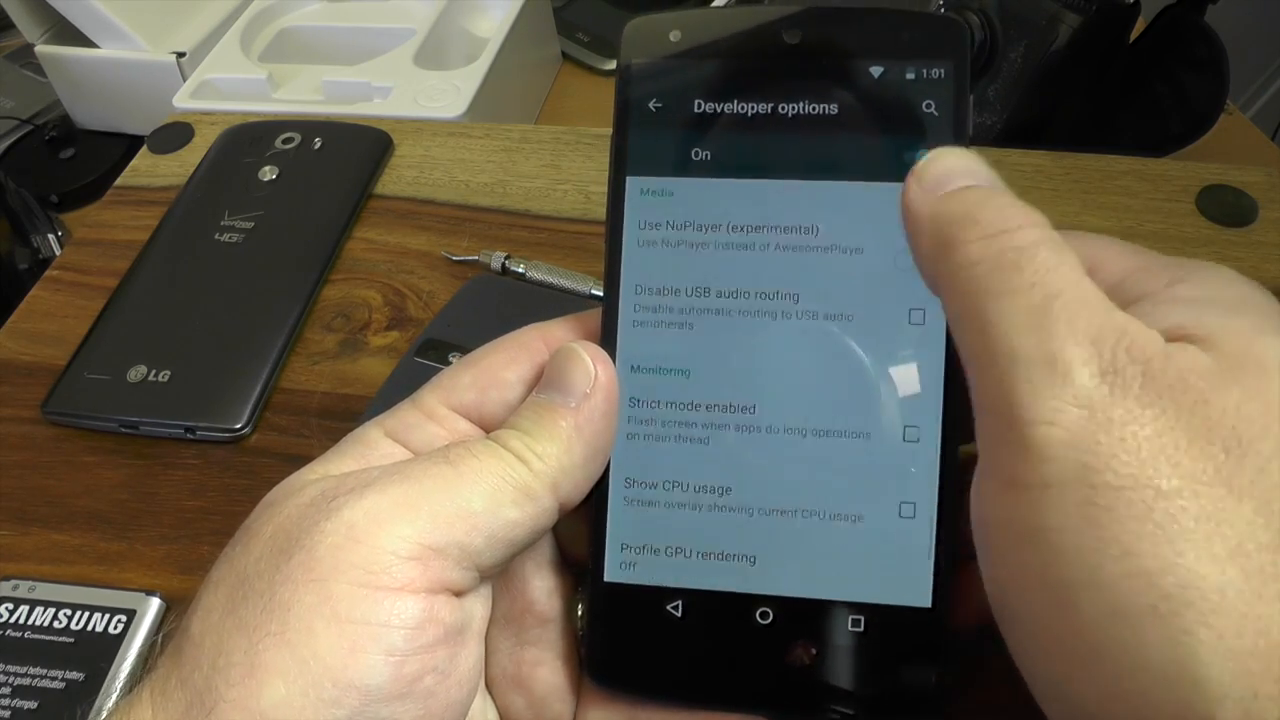
pyautogui.scroll(-3)
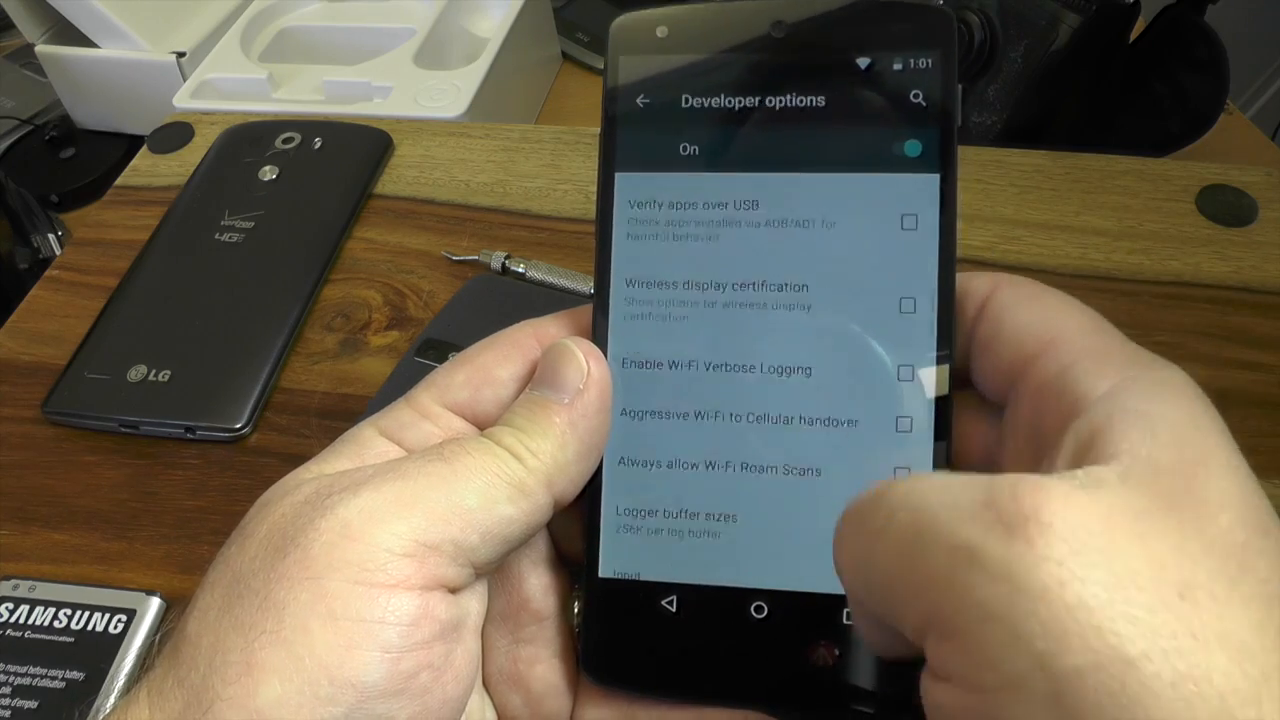
pyautogui.scroll(-3)
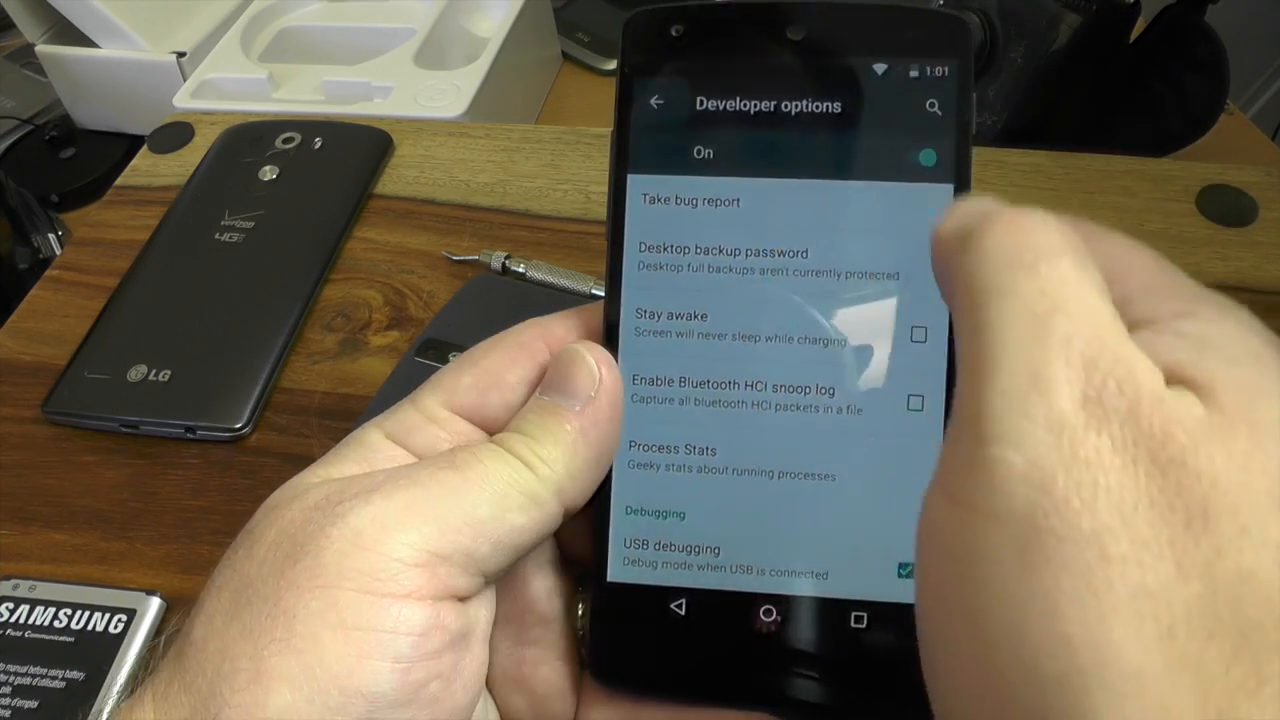
pyautogui.click(657, 104)
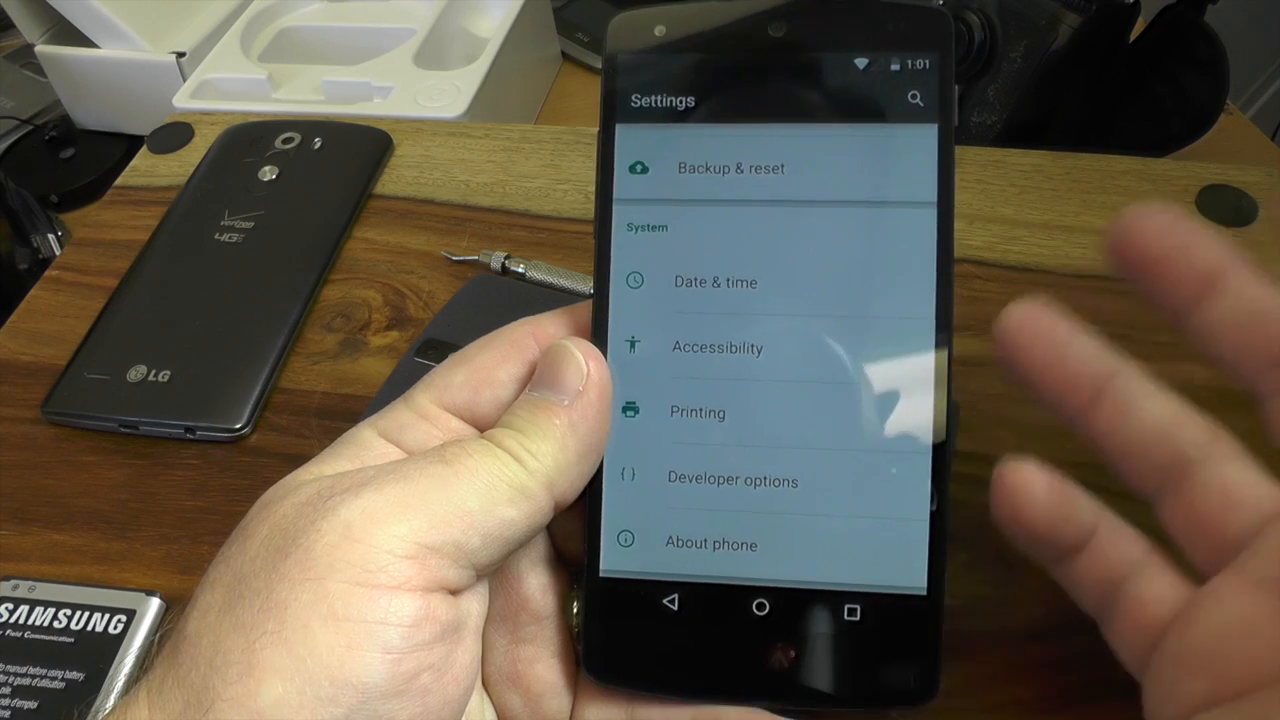